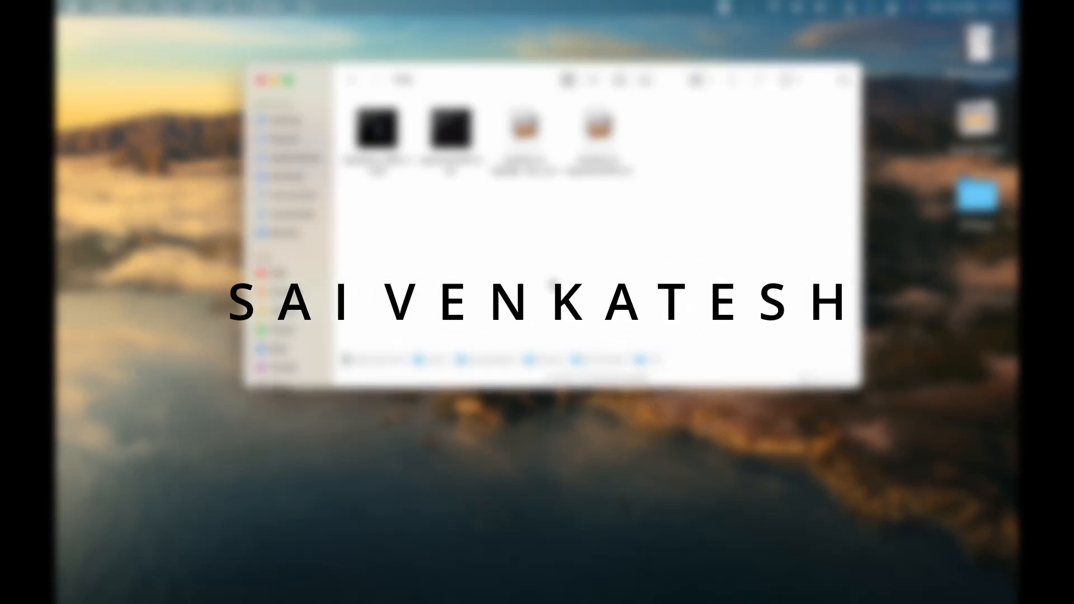
Select highlights_1965_2.mp4 and its subtitle file, then switch the YT2 folder to column view
click(376, 128)
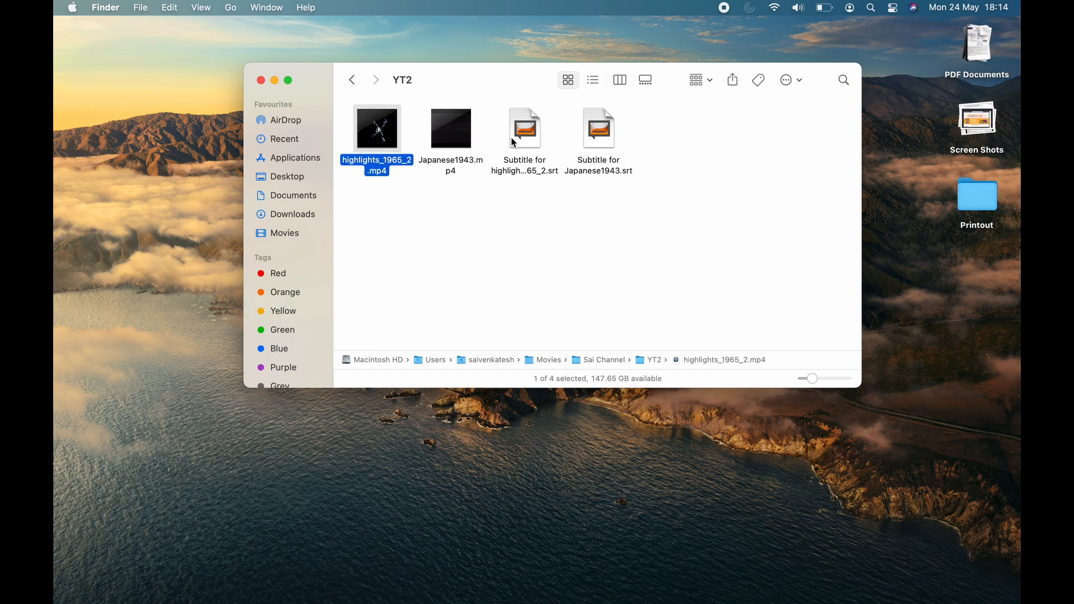
click(525, 127)
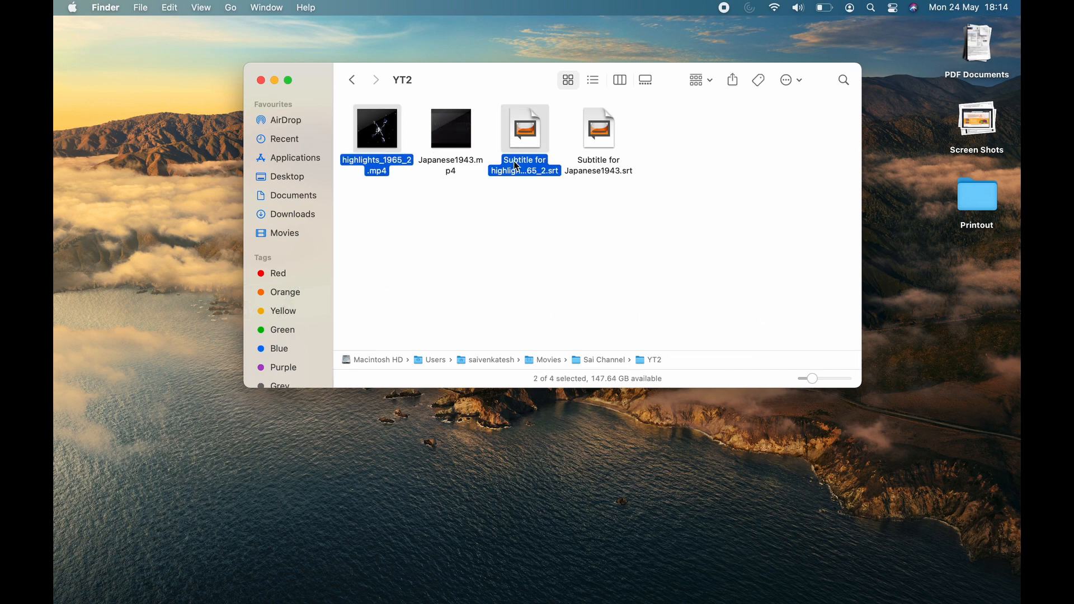
mouse_move(601, 102)
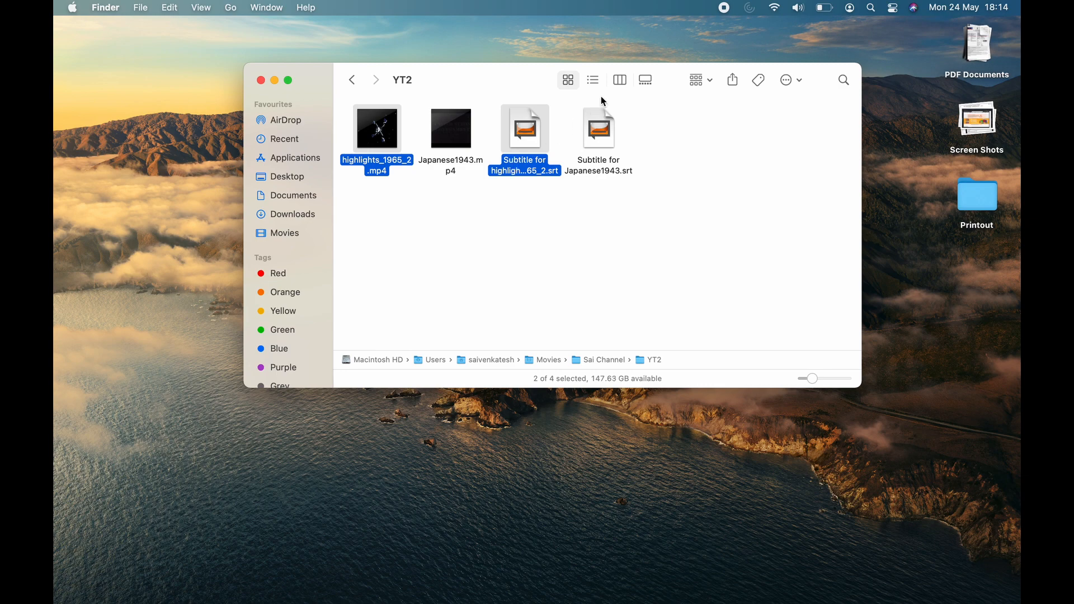
click(619, 80)
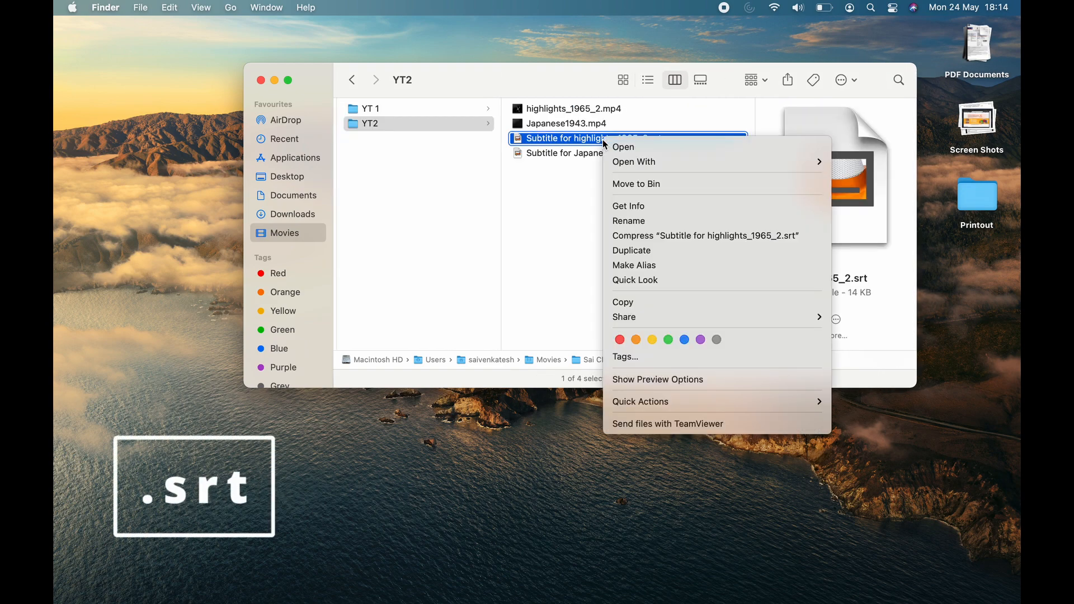
Open the highlights_1965_2 subtitle file with another application from the Applications list
click(634, 161)
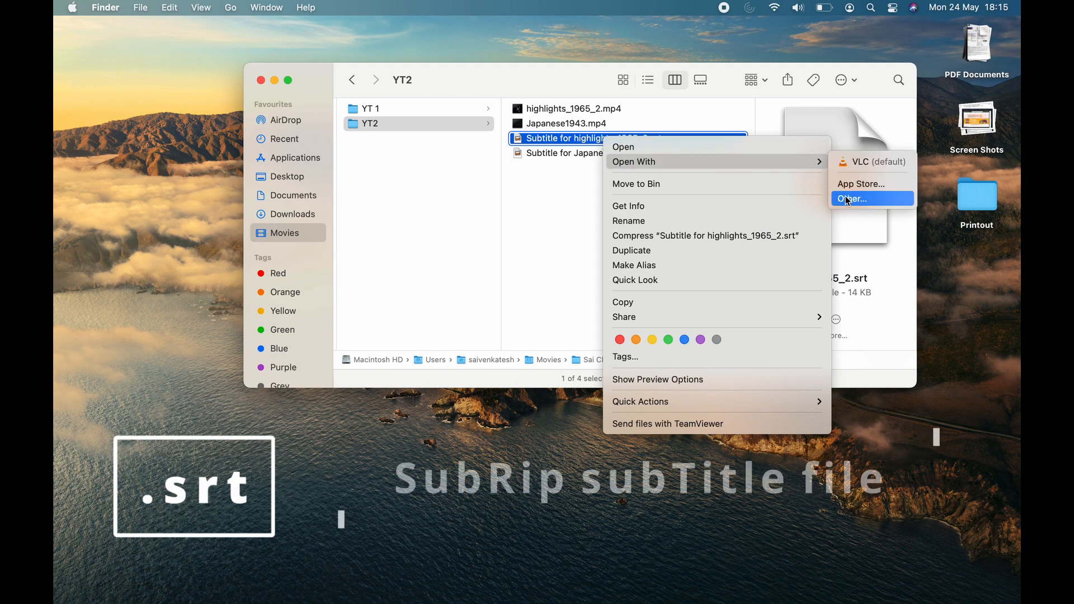
click(850, 198)
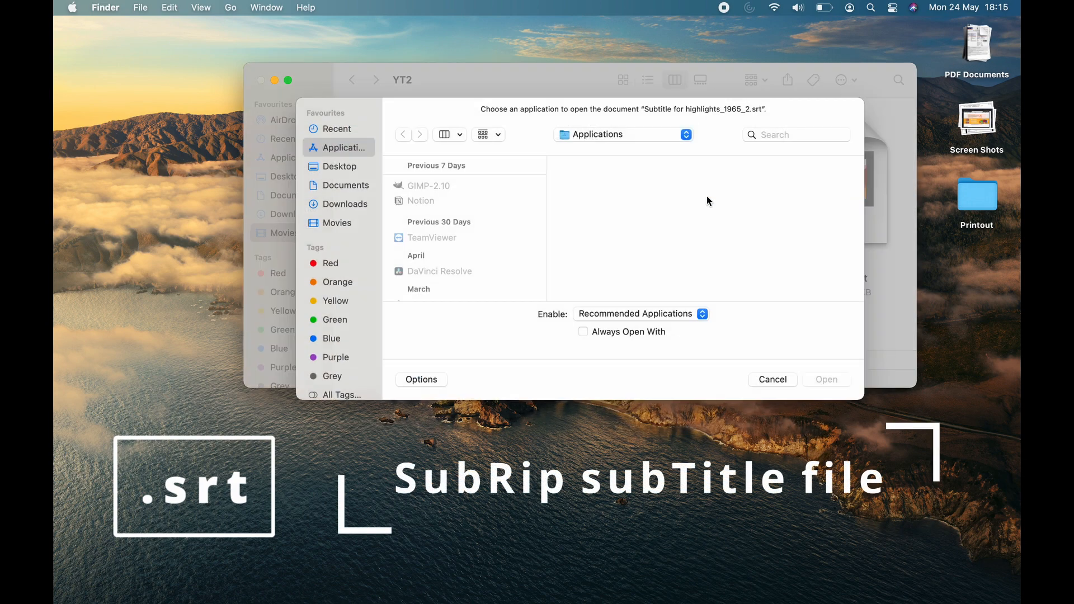
scroll(down, 3)
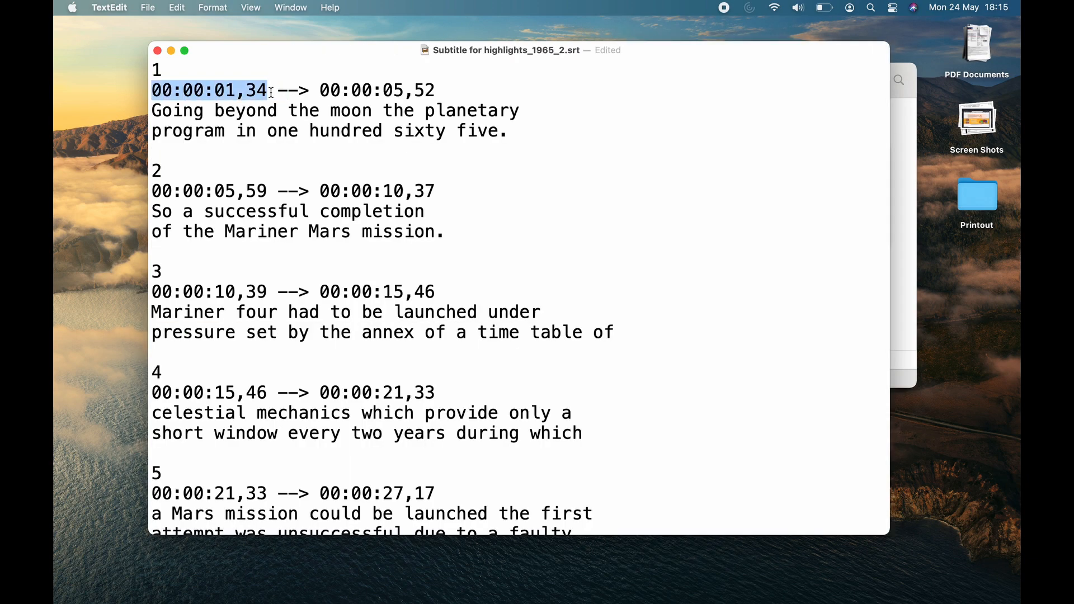
Highlight the first subtitle's end time and scroll through the timestamped .srt entries
double_click(376, 89)
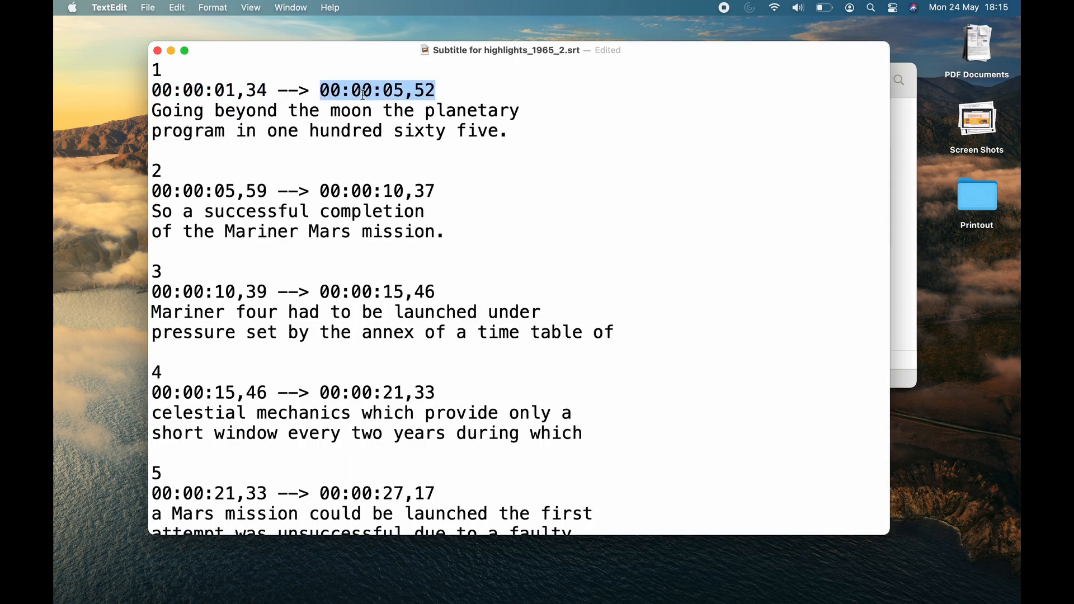
scroll(down, 3)
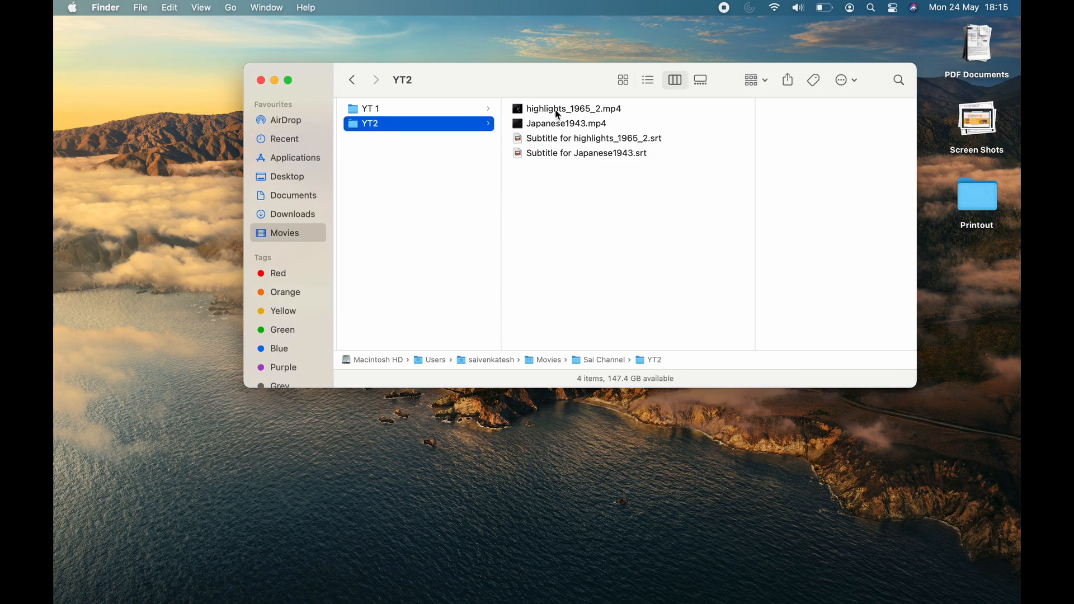
Launch highlights_1965_2.mp4 from the YT2 folder so it plays in VLC
click(572, 108)
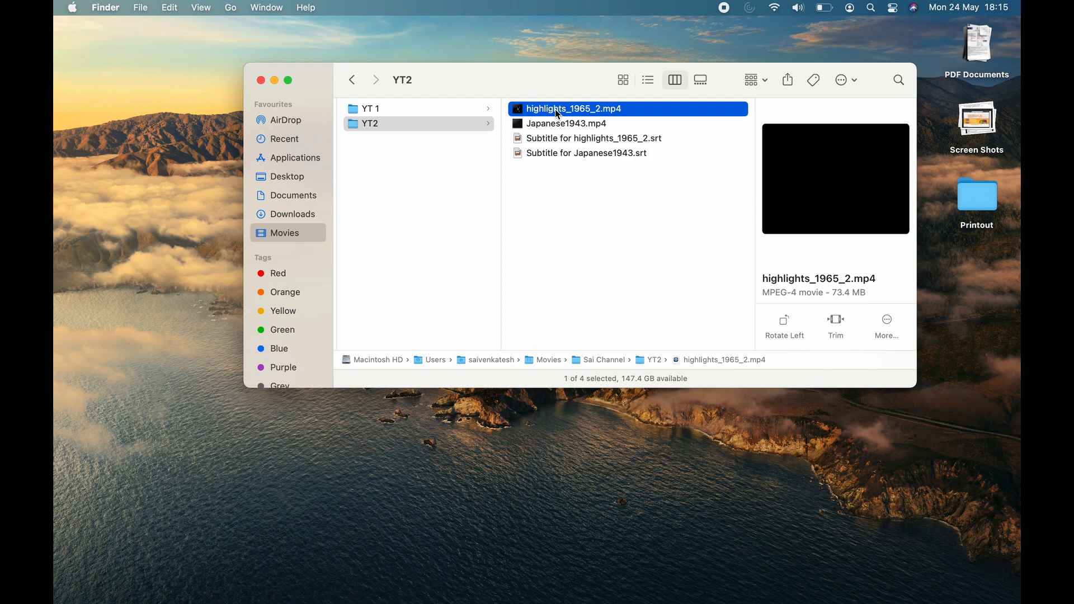
double_click(574, 108)
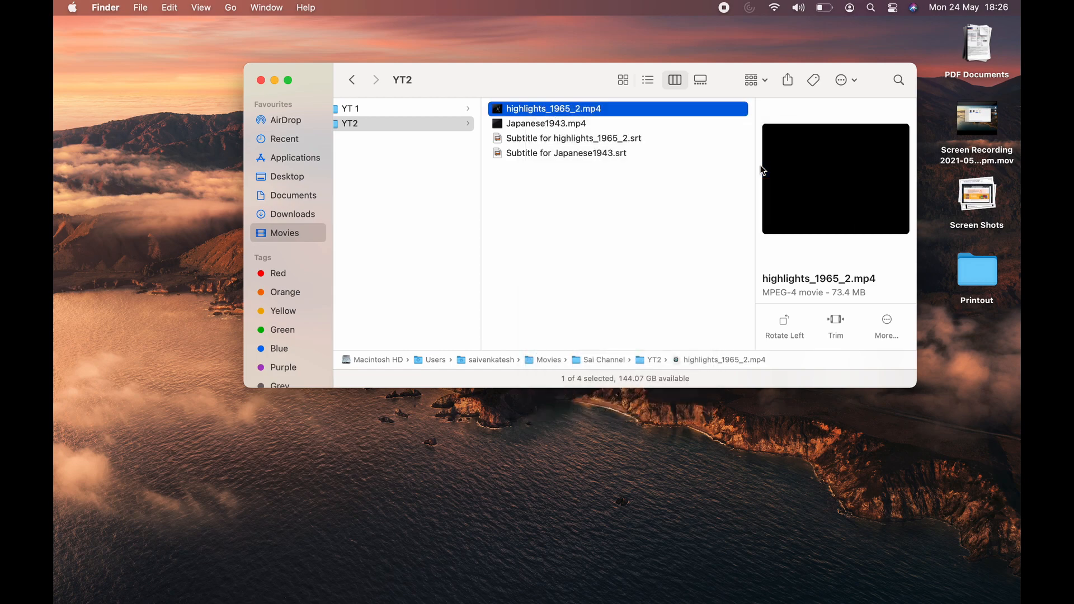
double_click(553, 108)
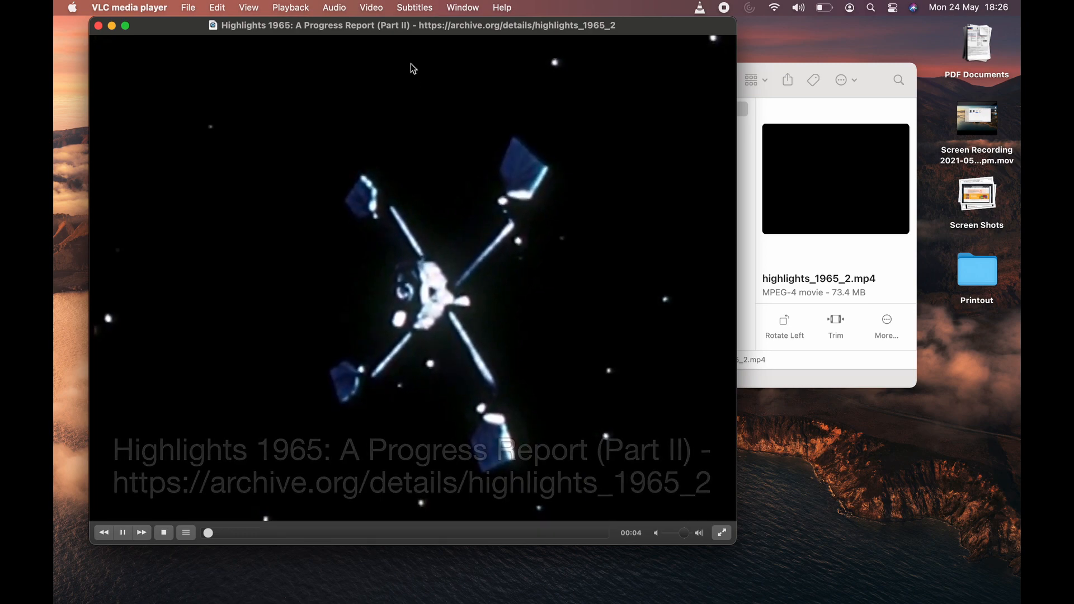
Load highlights_1965_2.srt from Movies > YT2 through Subtitles > Add Subtitle File
click(414, 8)
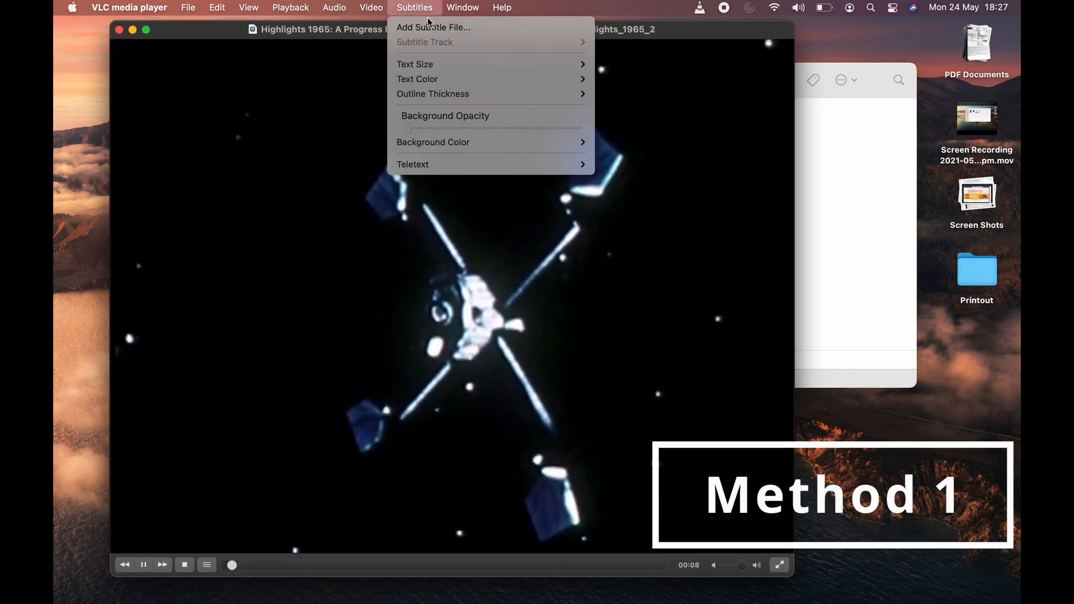
click(433, 28)
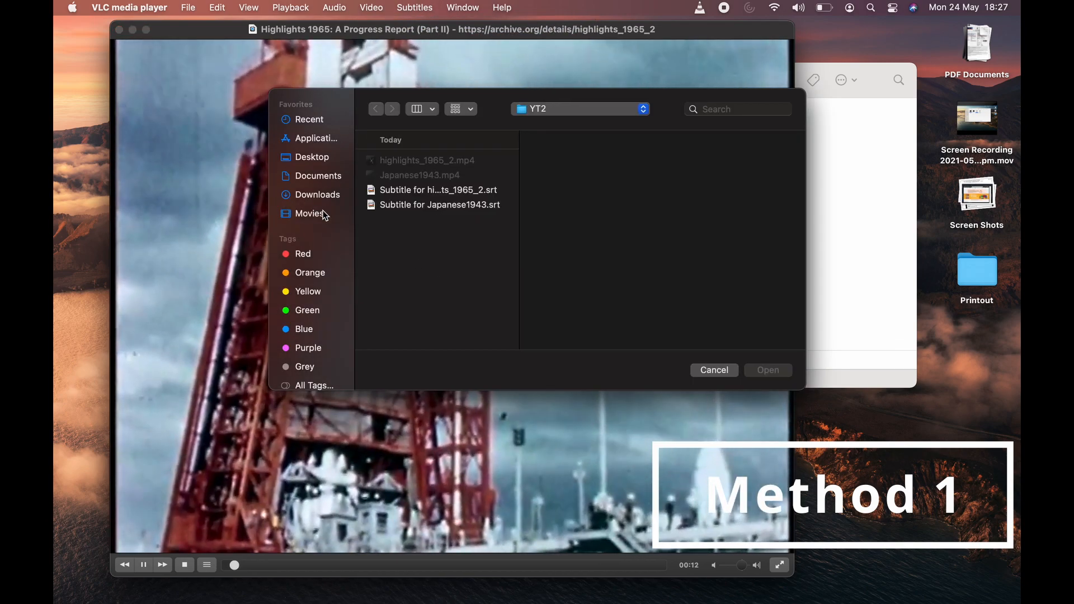
click(309, 213)
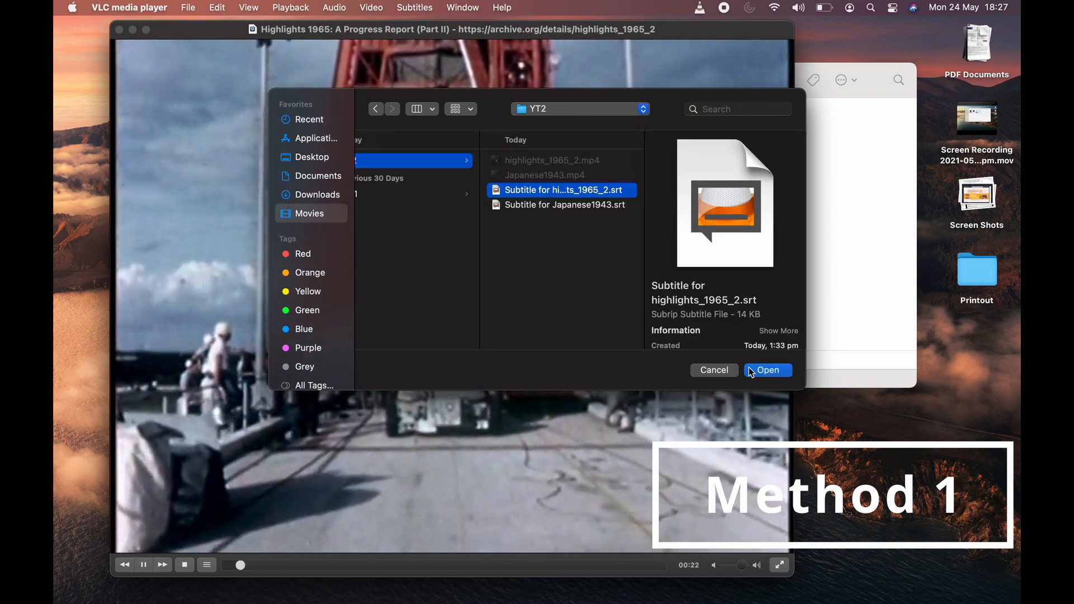
click(768, 369)
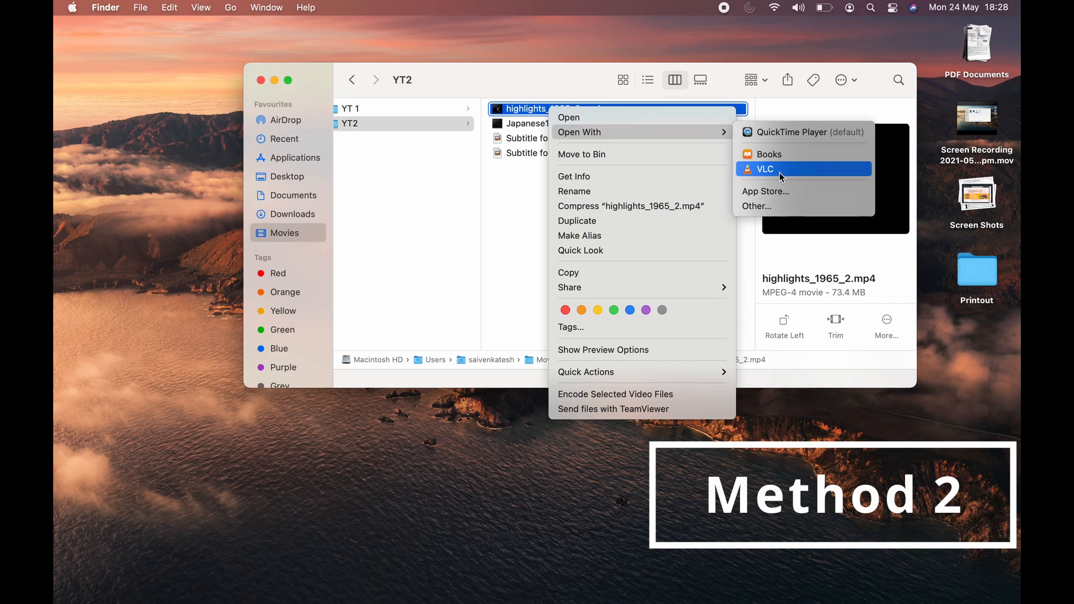
Reopen the highlights video in VLC and continue playback where it stopped
click(765, 169)
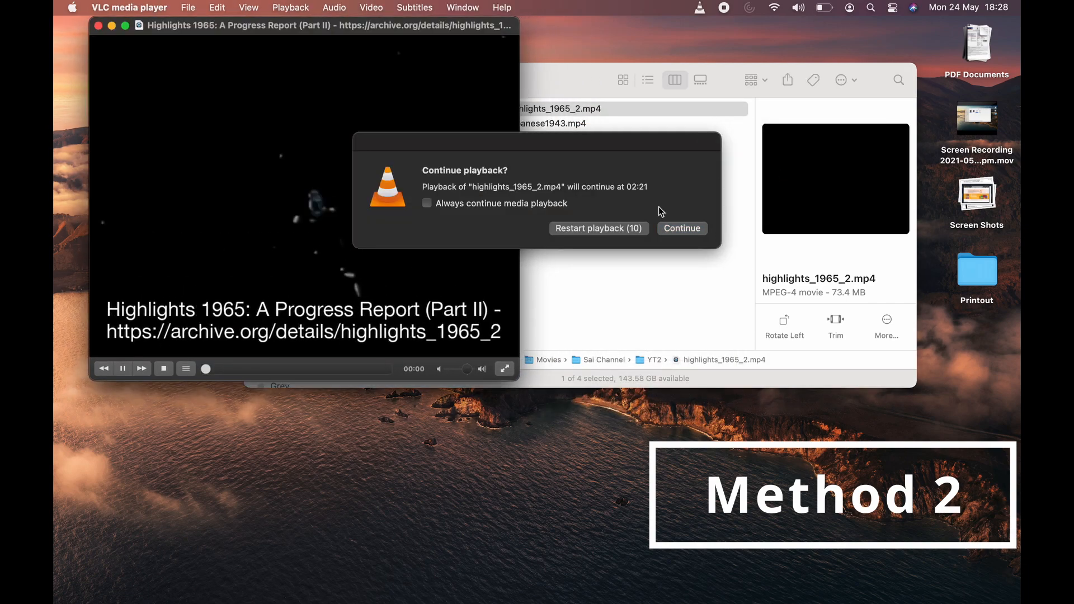
click(681, 228)
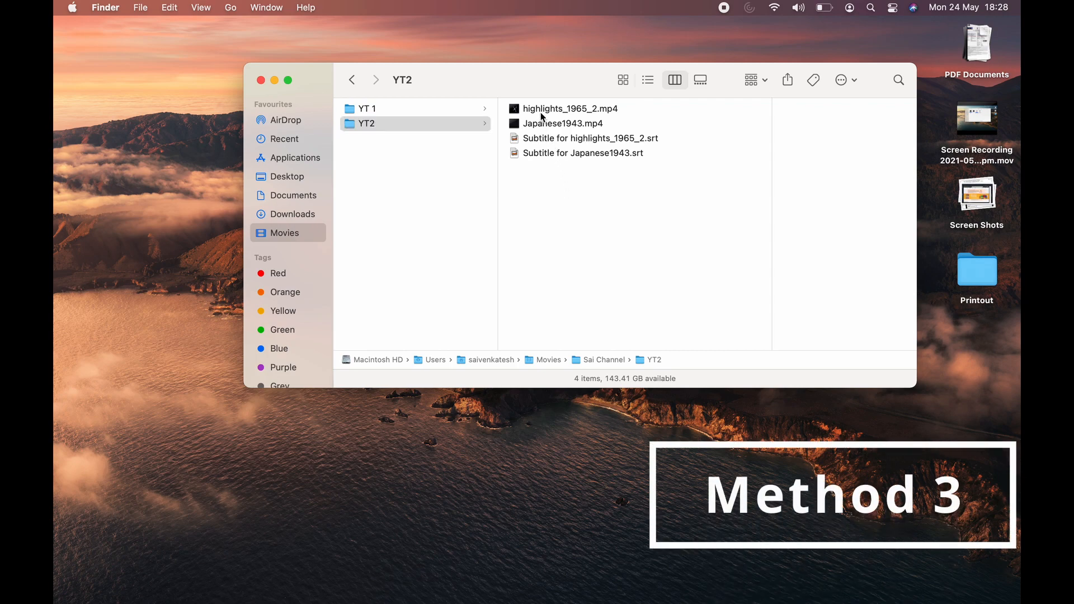
Rename the subtitle files to highlights_1965_2.srt and Japanese1943.srt to match their videos
click(562, 123)
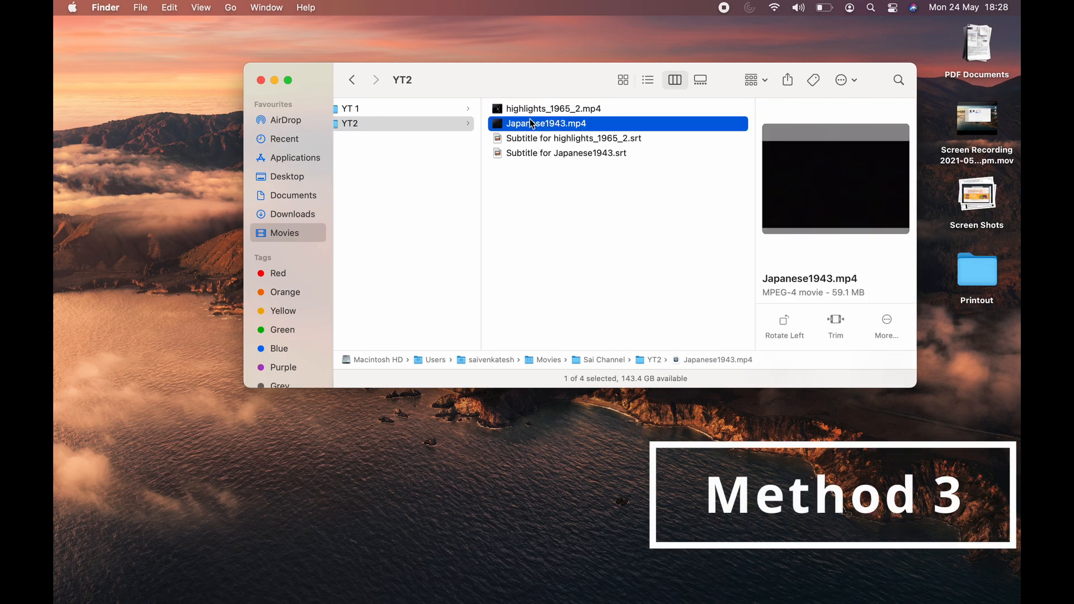
click(554, 107)
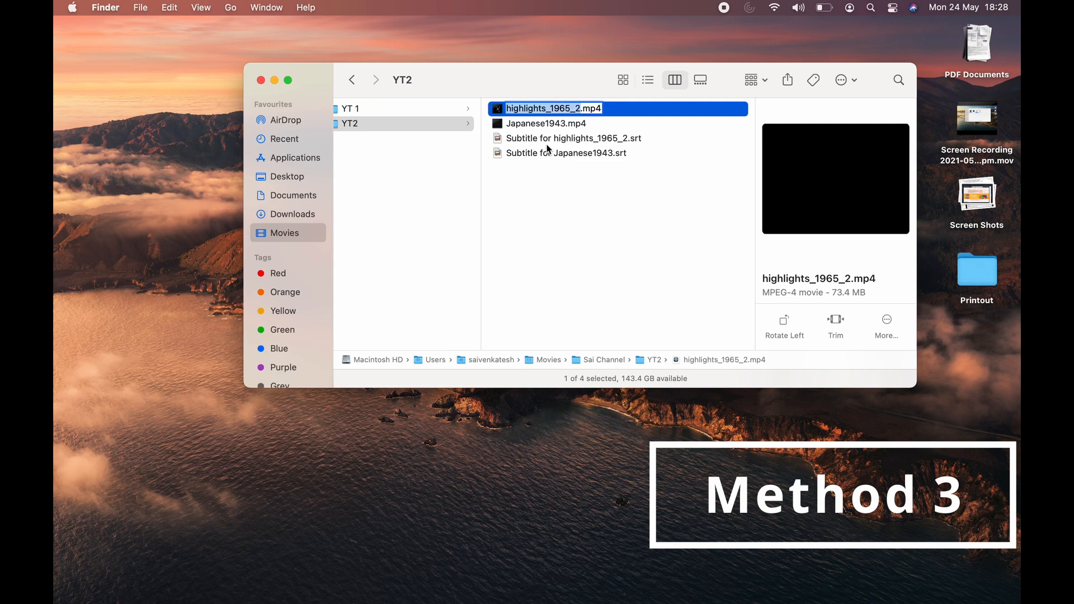
click(574, 138)
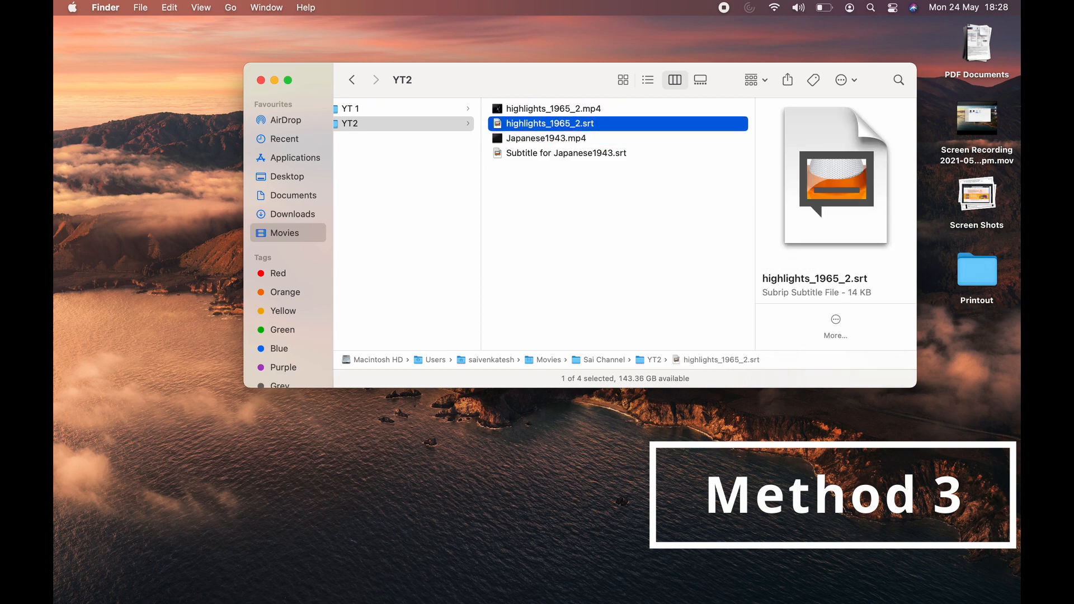
click(546, 137)
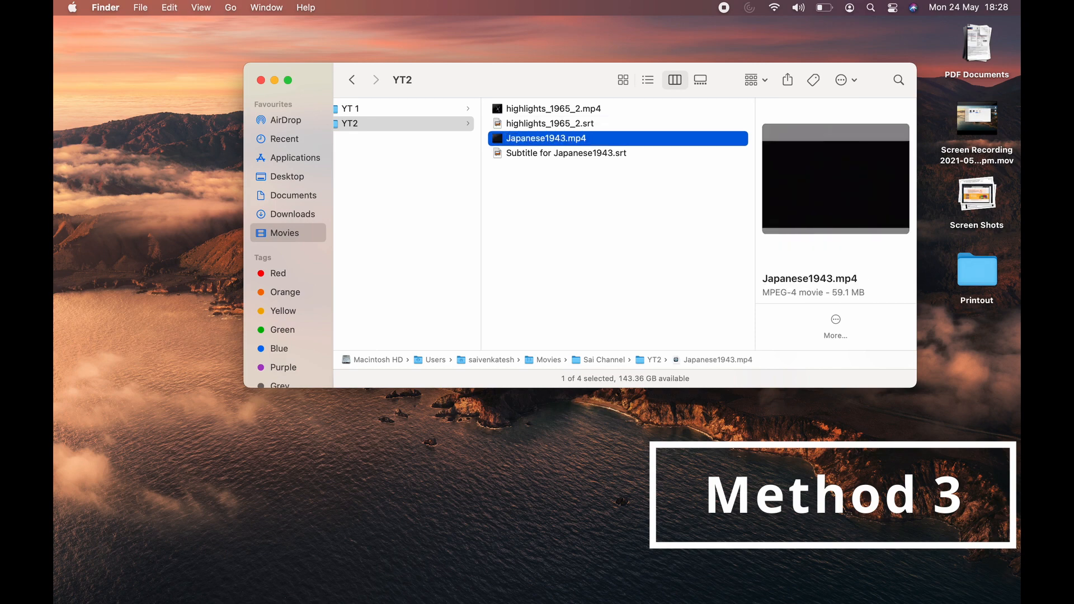
click(565, 153)
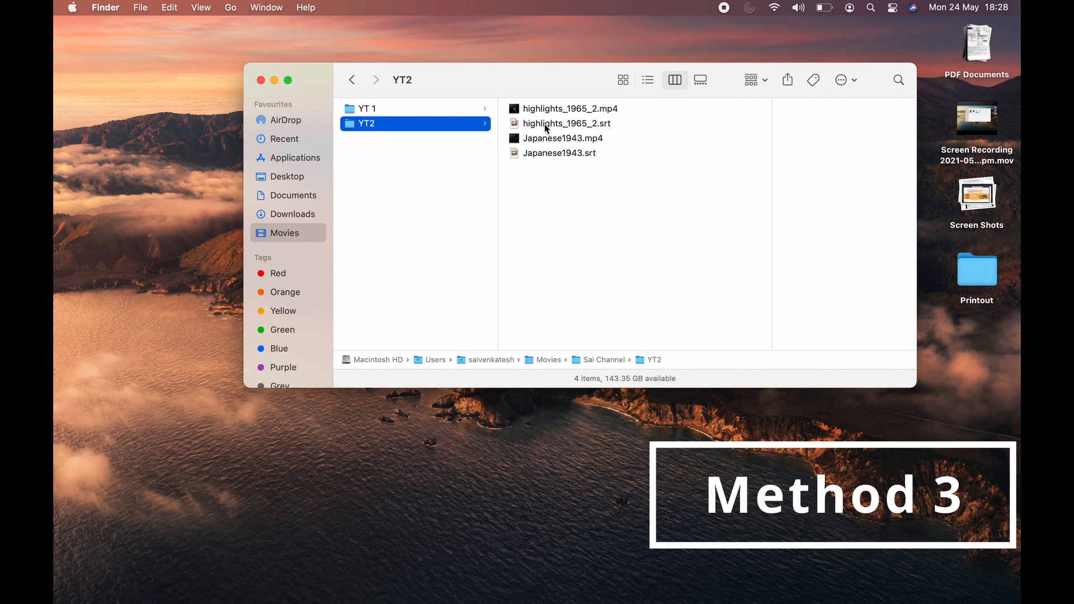
Stop the highlights video playback and quit VLC
right_click(569, 108)
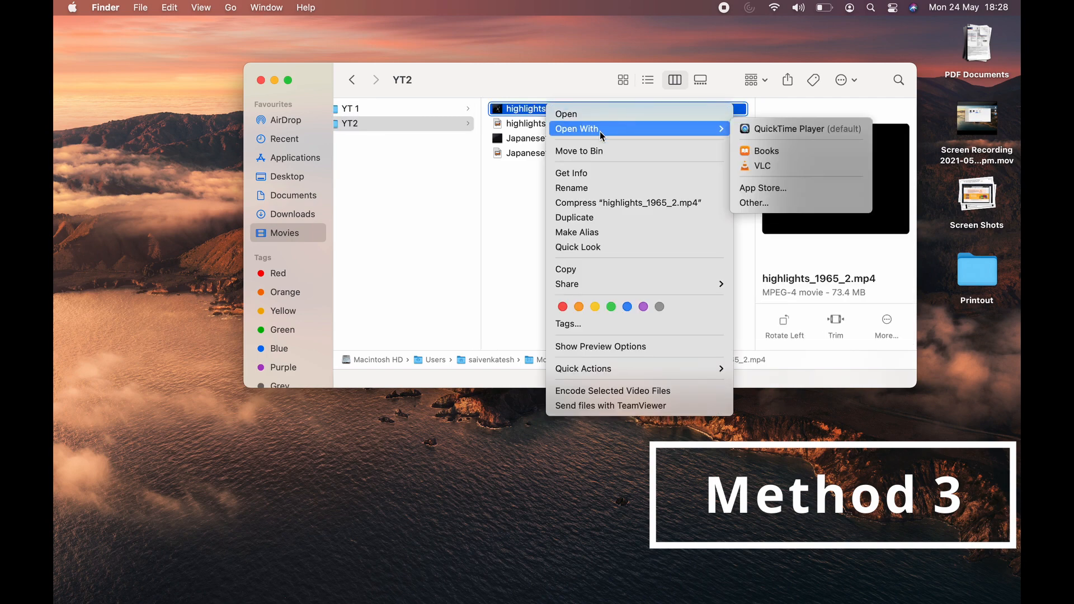
click(760, 165)
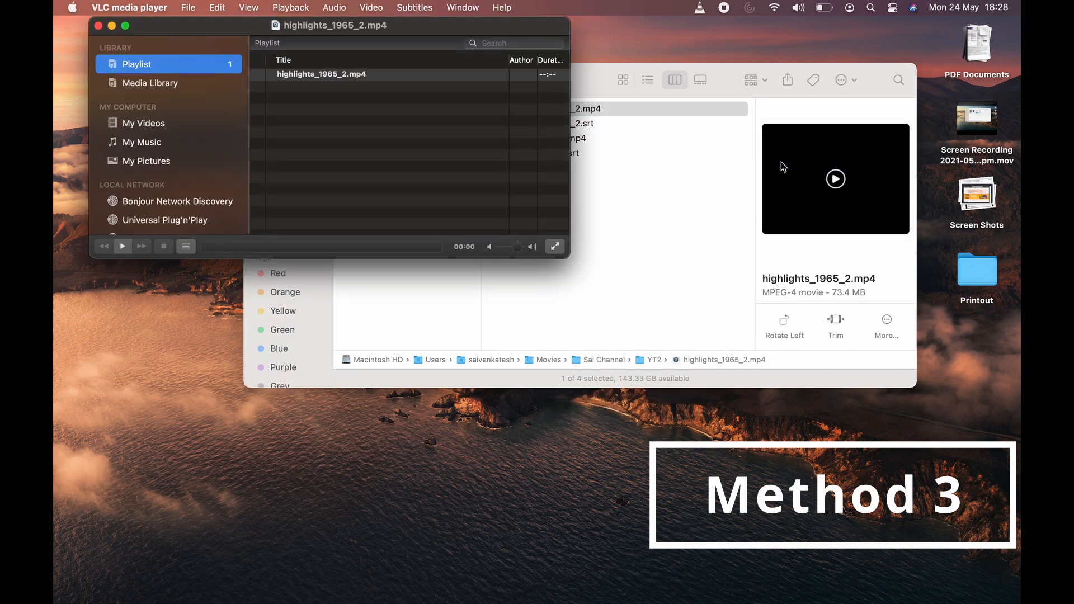
click(122, 247)
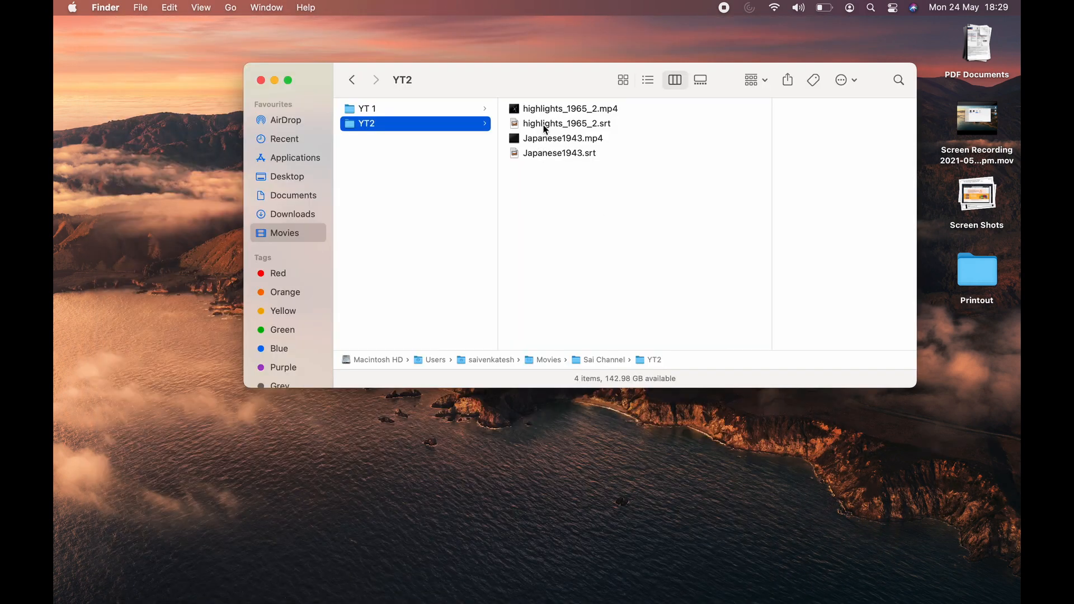
Move both .srt files to Sai Channel, play the highlights video in VLC, then return them to YT2
click(566, 124)
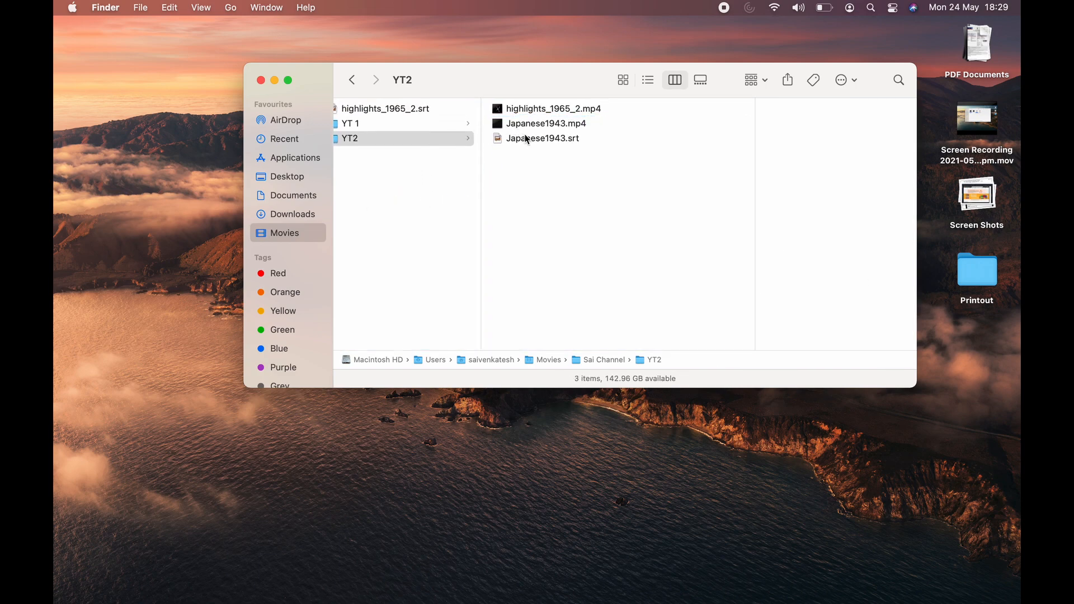
click(542, 138)
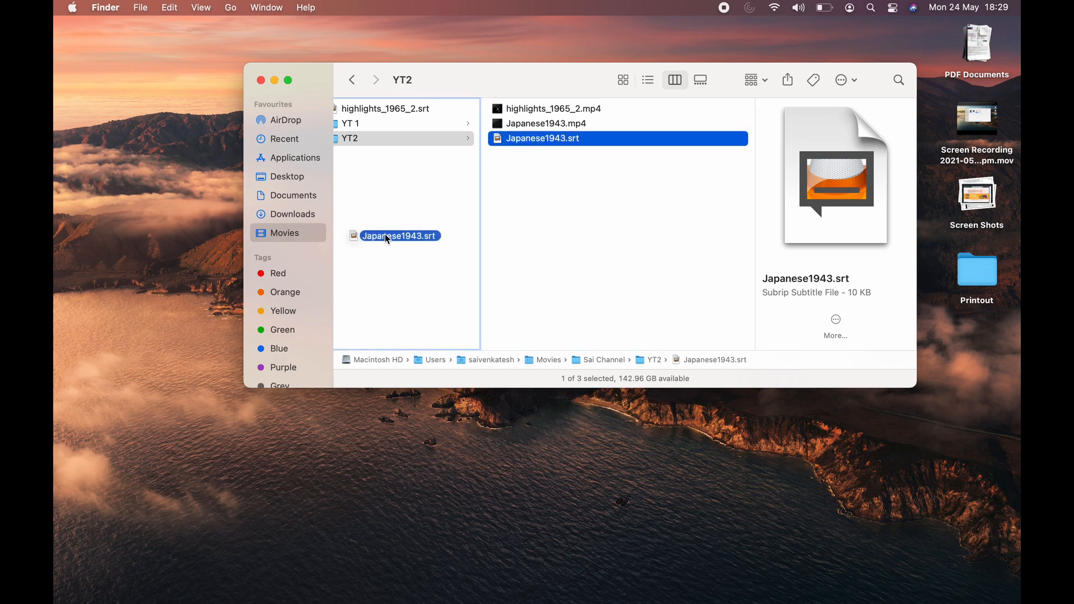
click(552, 108)
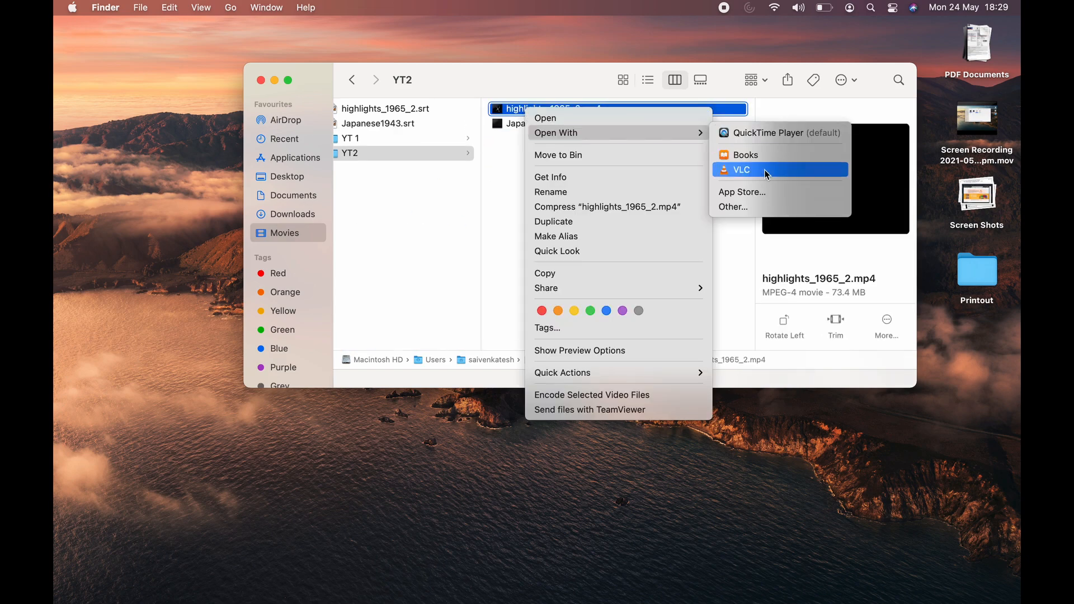
click(741, 169)
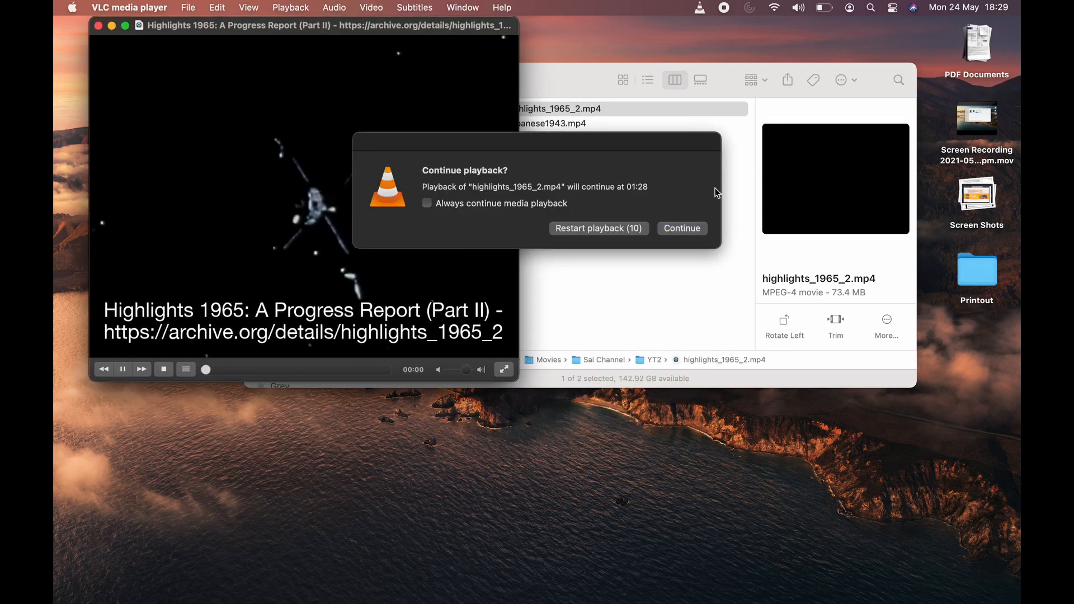
click(680, 228)
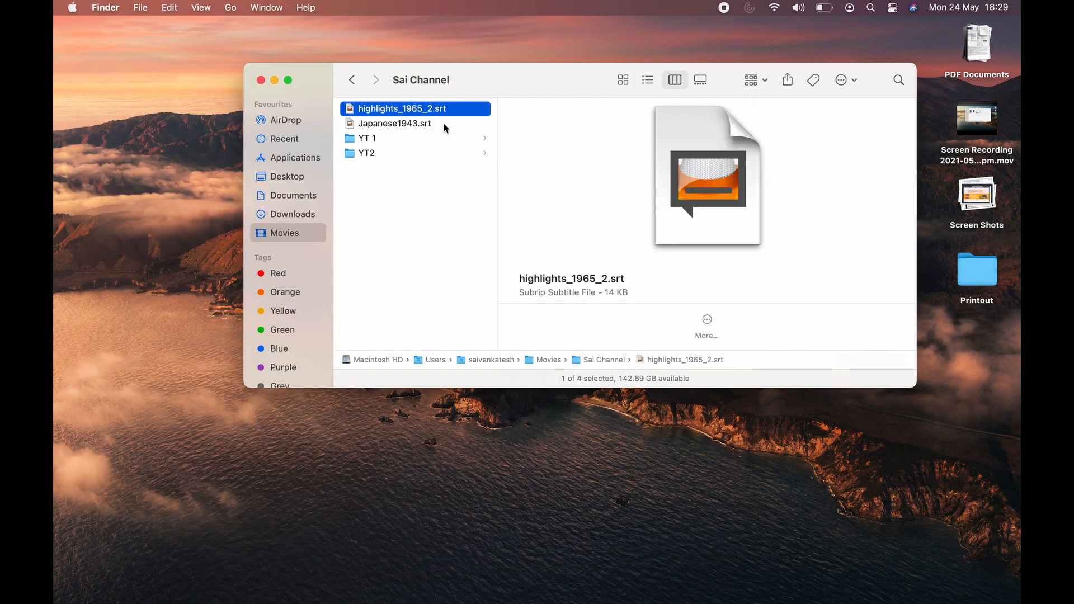
drag(403, 108, 341, 150)
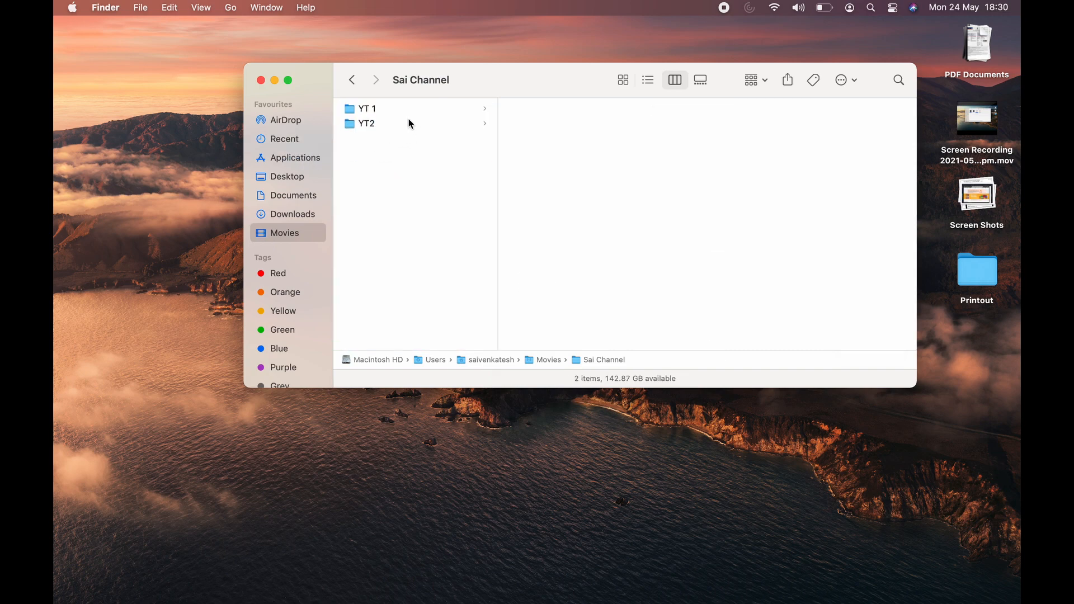
click(366, 123)
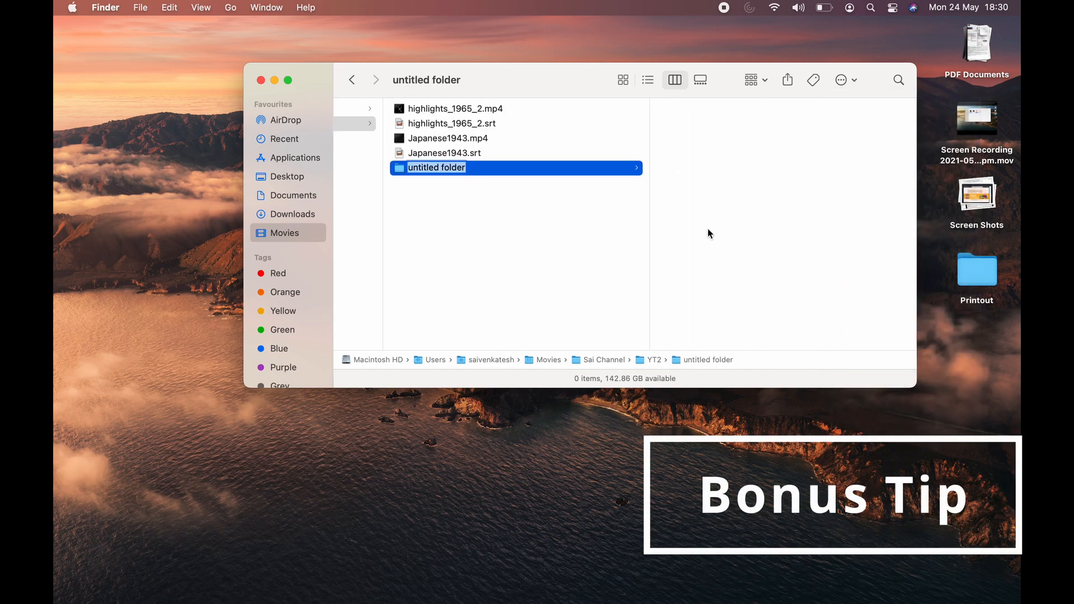
Create a Subtitles folder holding both .srt files and open the highlights video in VLC
text(Subtitles)
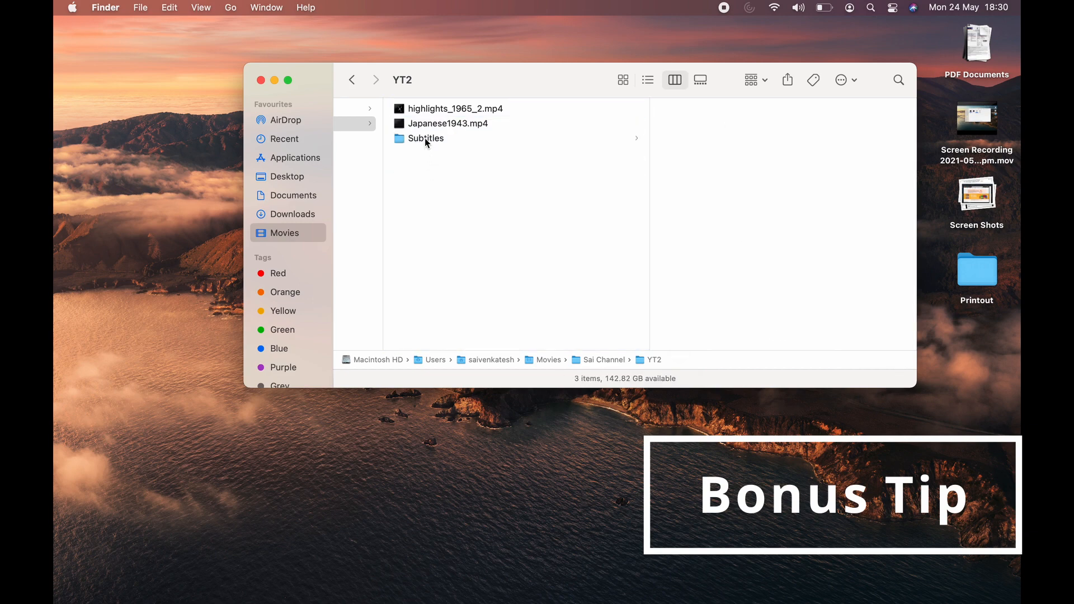
click(425, 138)
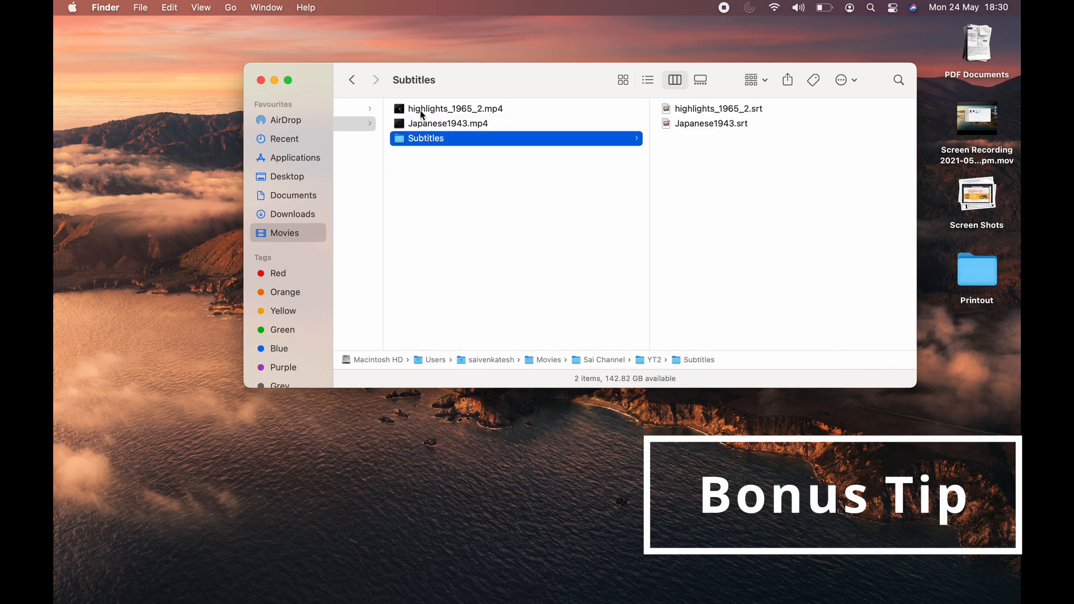
right_click(454, 108)
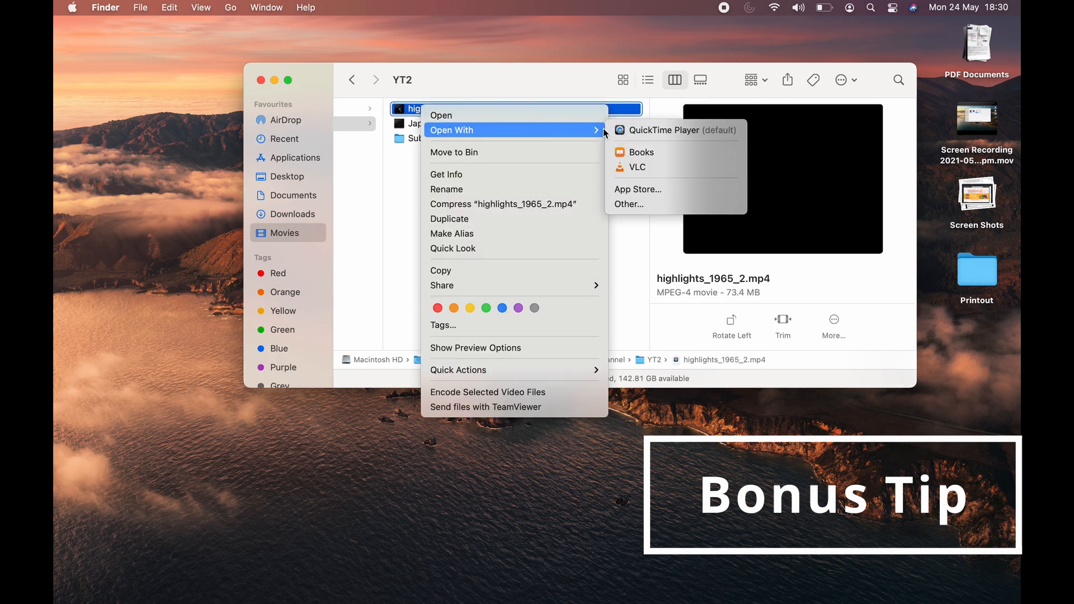
click(637, 168)
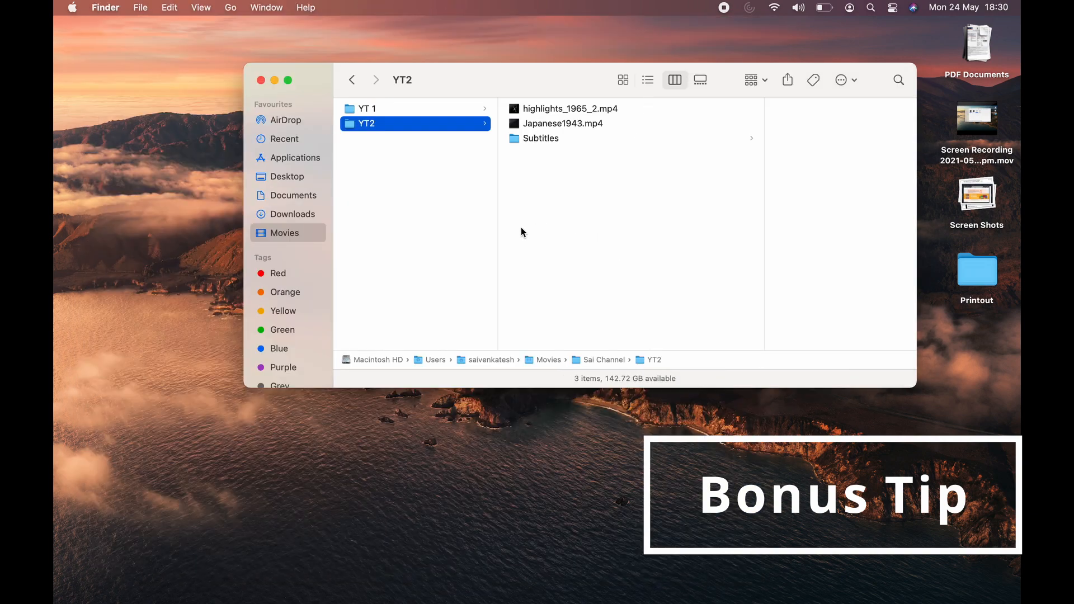
Rename the folder to Subtitle and play Japanese1943.mp4 in VLC, resuming playback
click(540, 138)
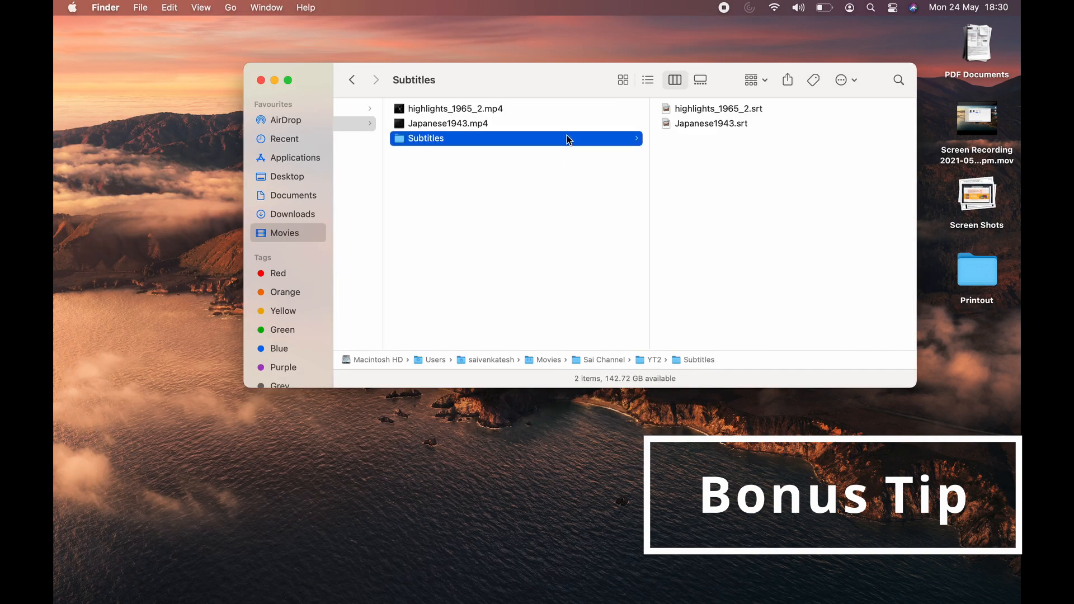
mouse_move(515, 212)
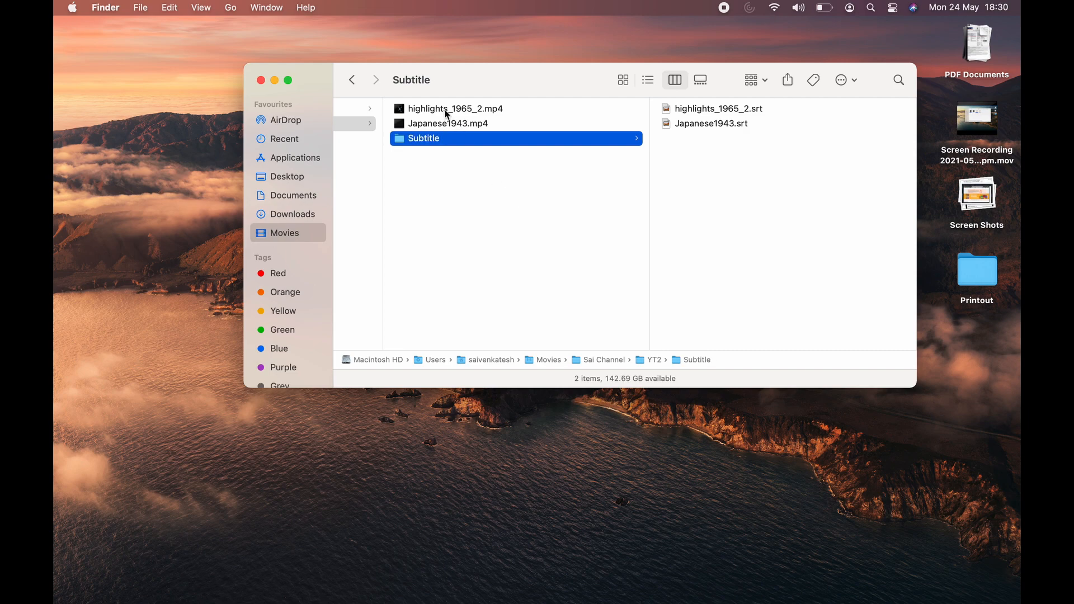
right_click(448, 123)
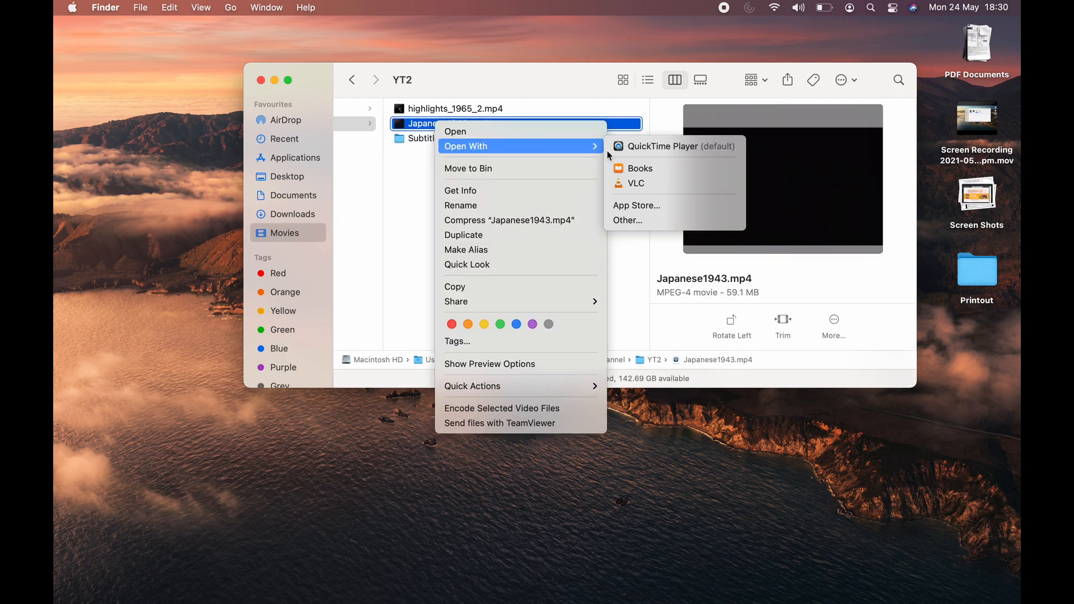
click(634, 183)
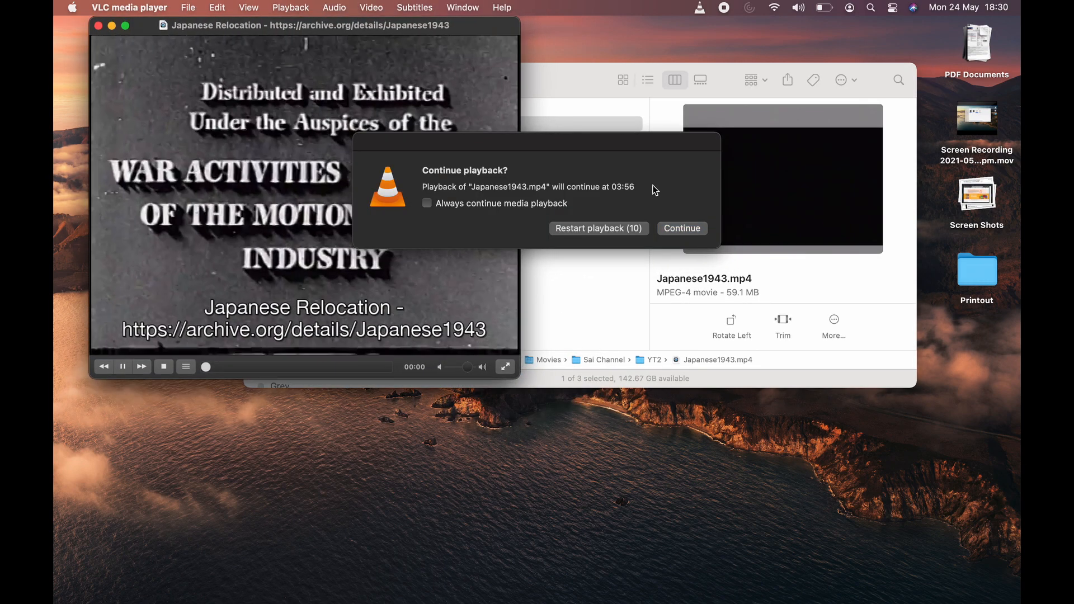
click(681, 228)
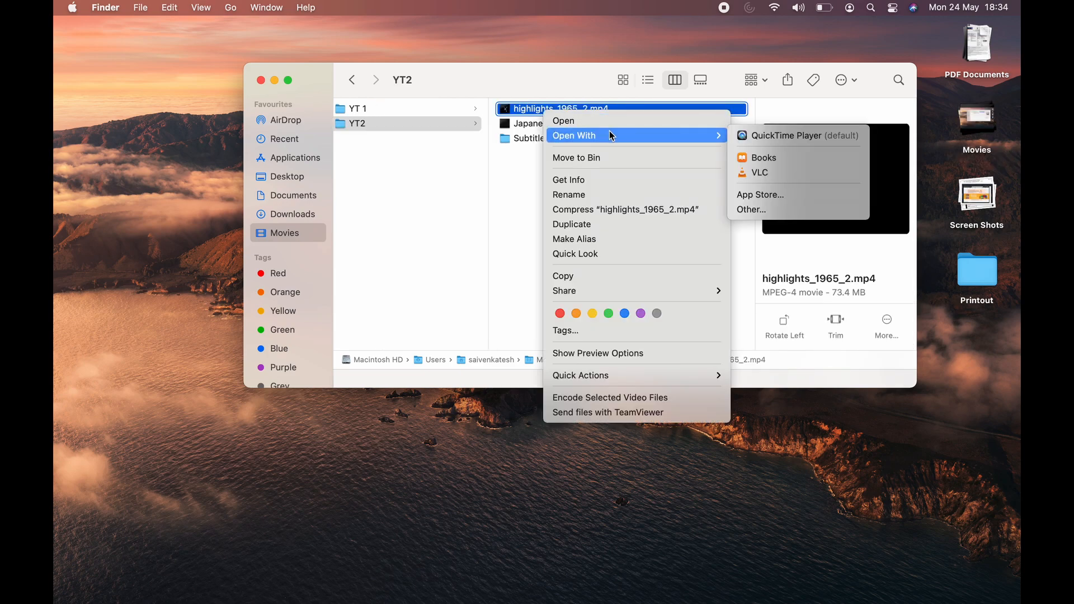
Play the highlights video in VLC from the start and check its loaded subtitle tracks
click(759, 172)
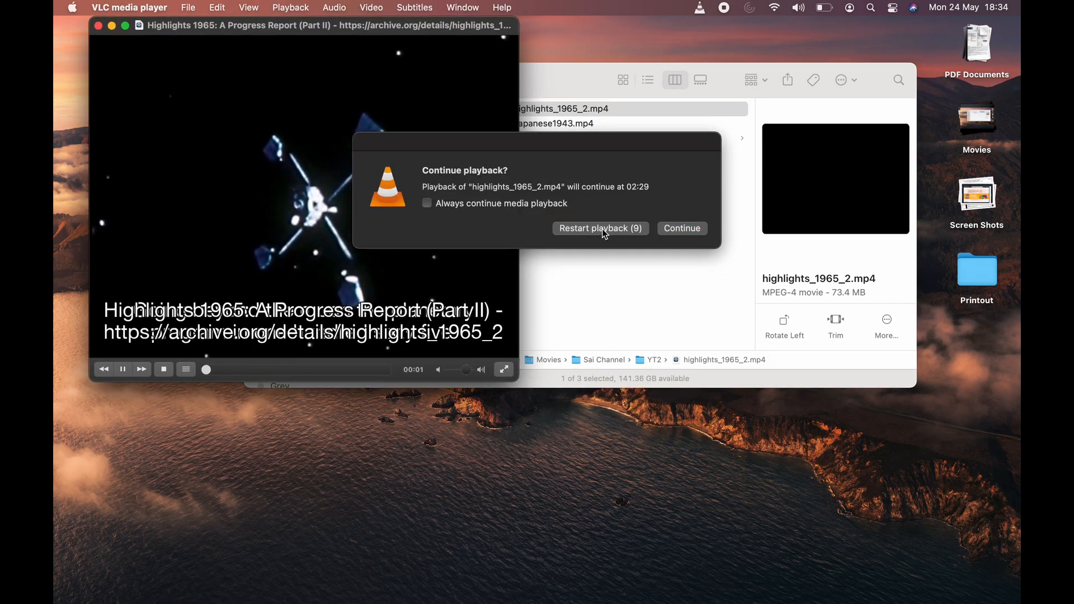
click(680, 228)
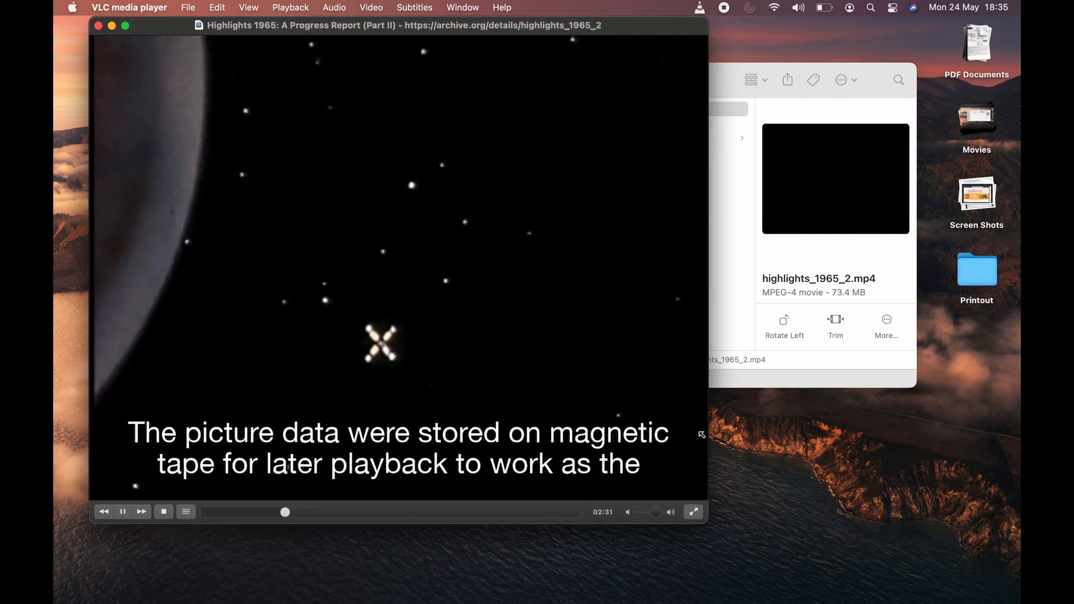
click(414, 7)
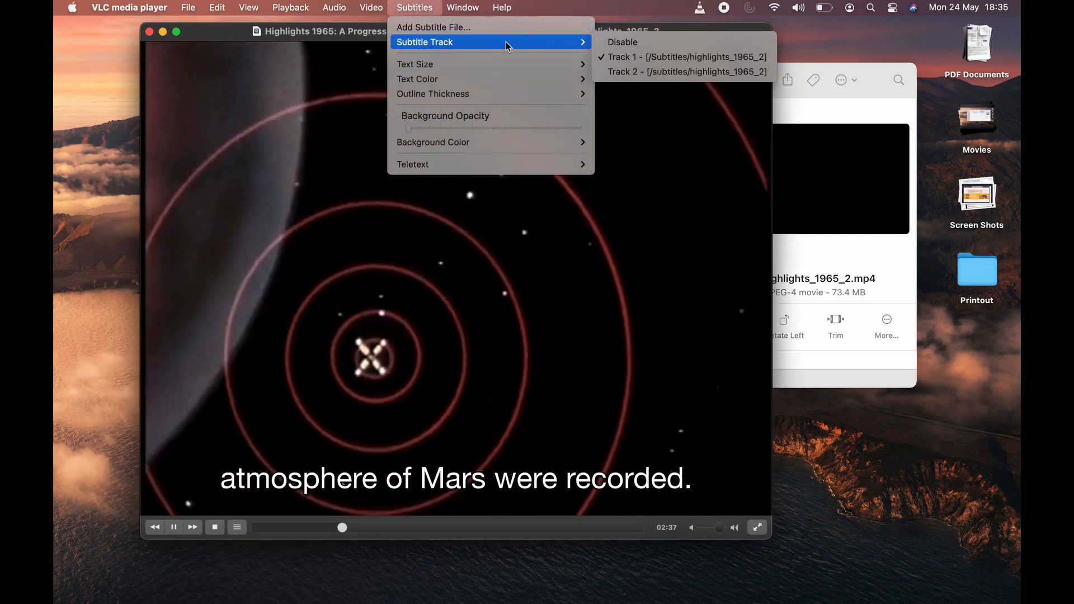
mouse_move(414, 63)
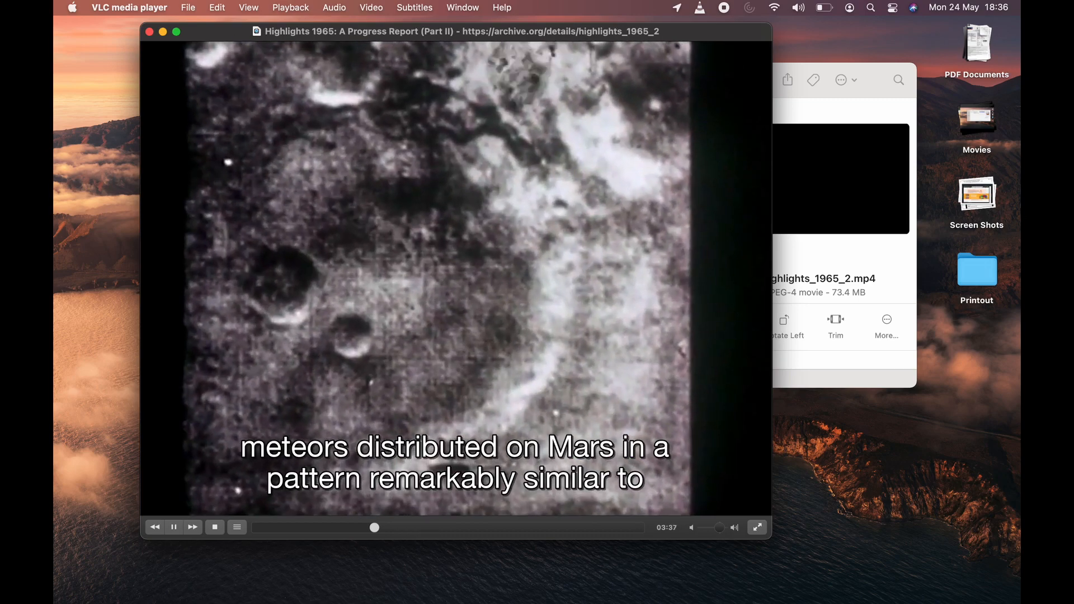
Disable the subtitles, close VLC, and return to the YT2 folder in Finder
click(414, 7)
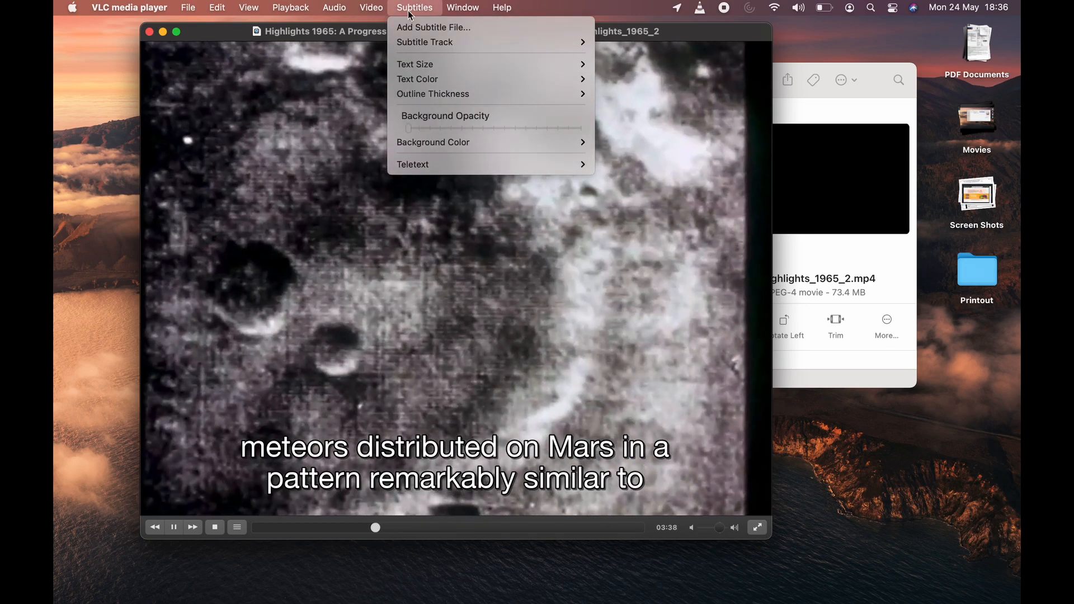
click(492, 170)
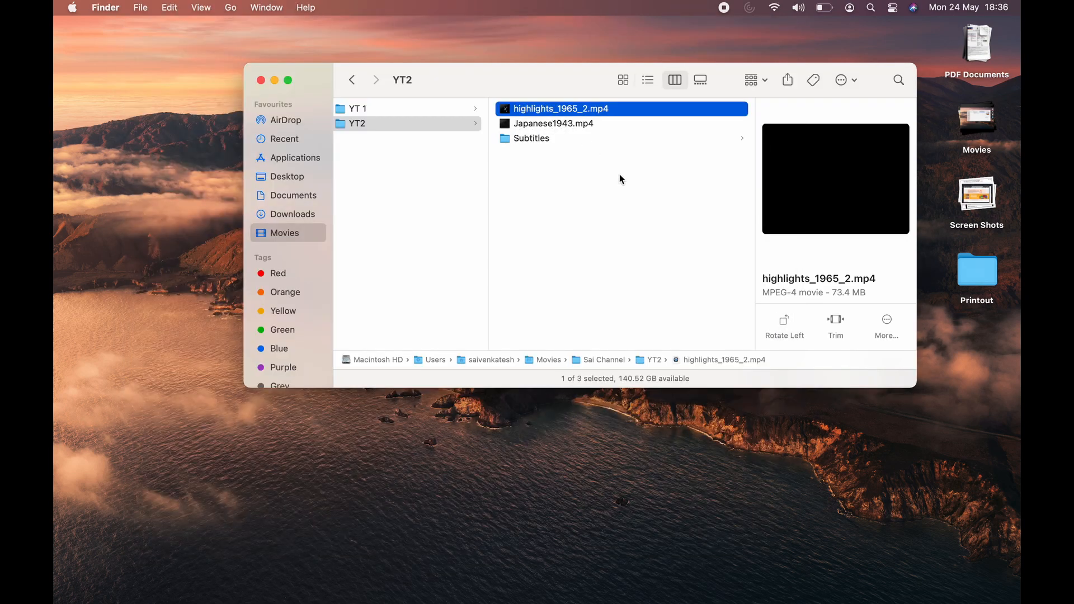
click(366, 123)
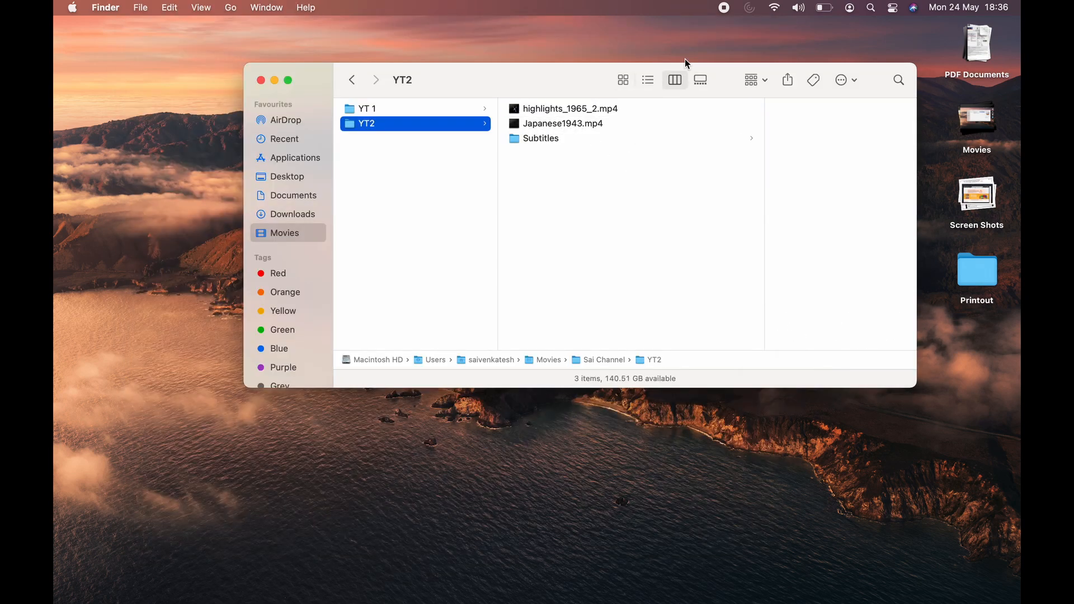